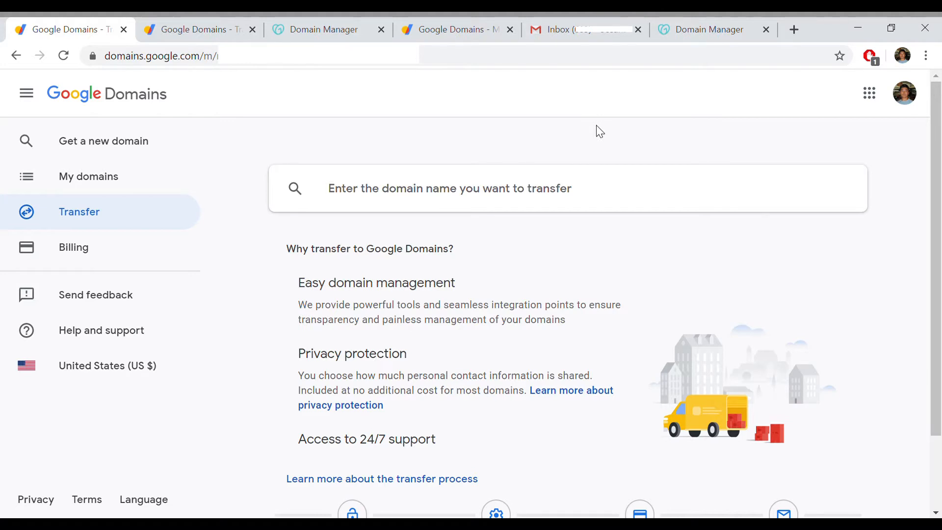
mouse_move(329, 150)
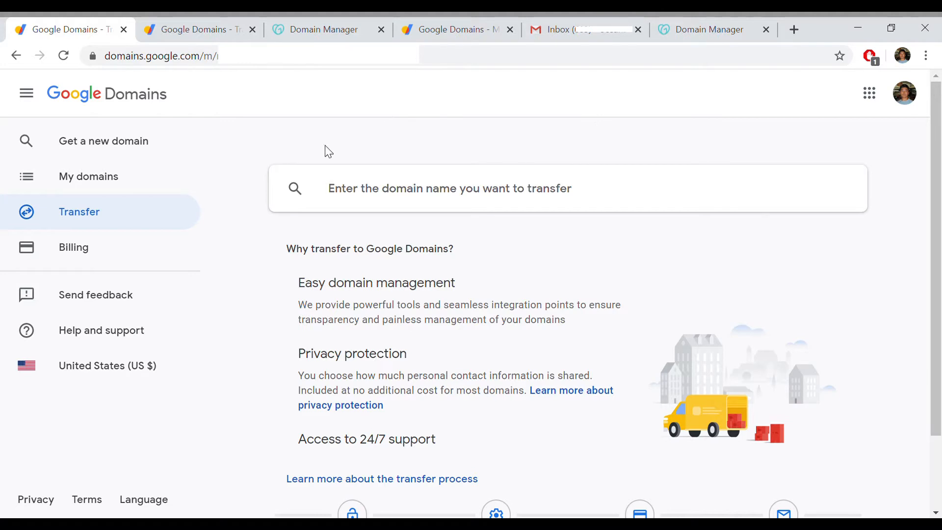
mouse_move(312, 149)
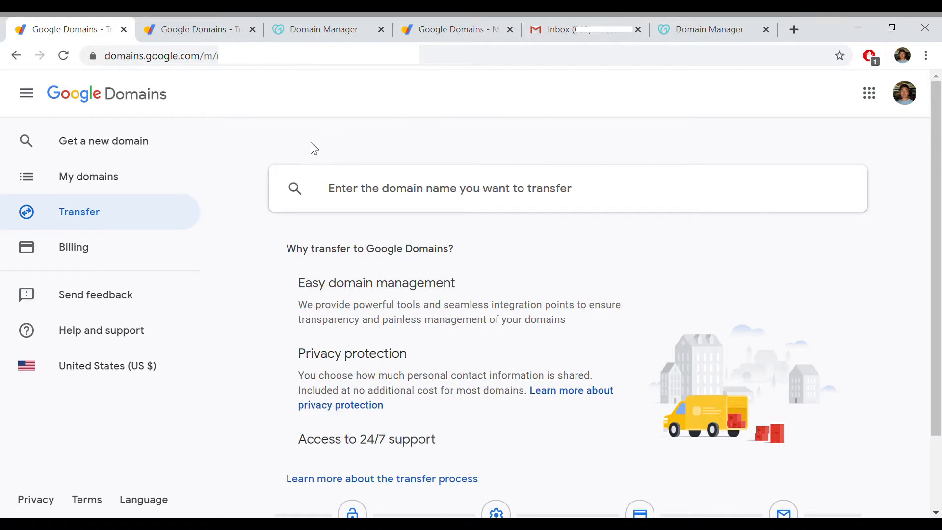
mouse_move(96, 60)
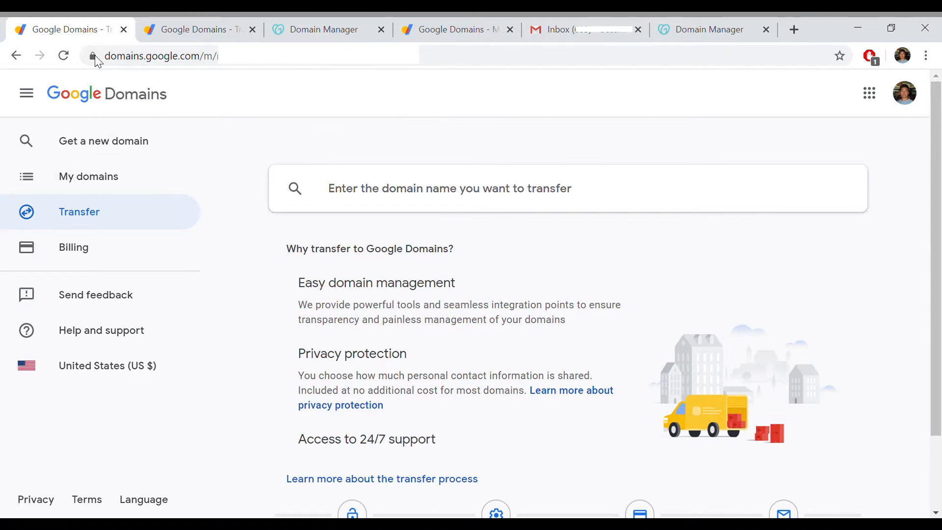
mouse_move(135, 226)
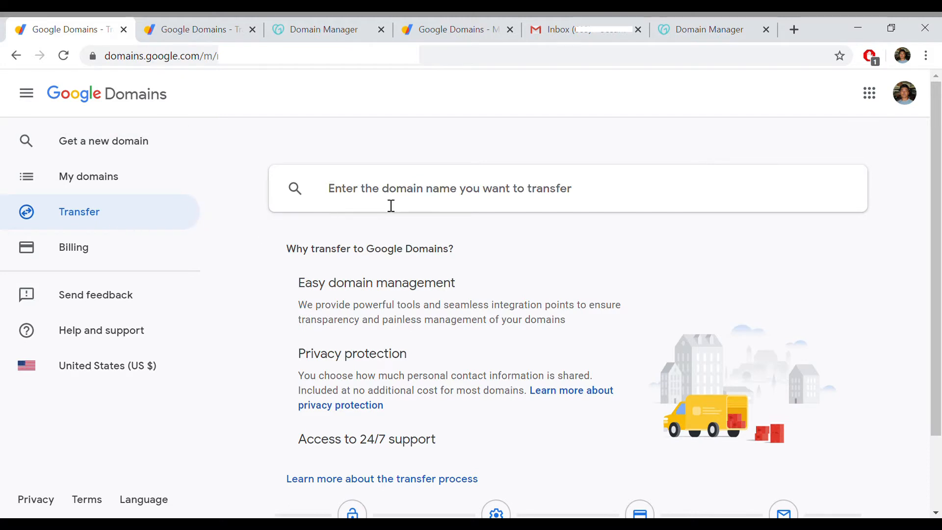
mouse_move(212, 42)
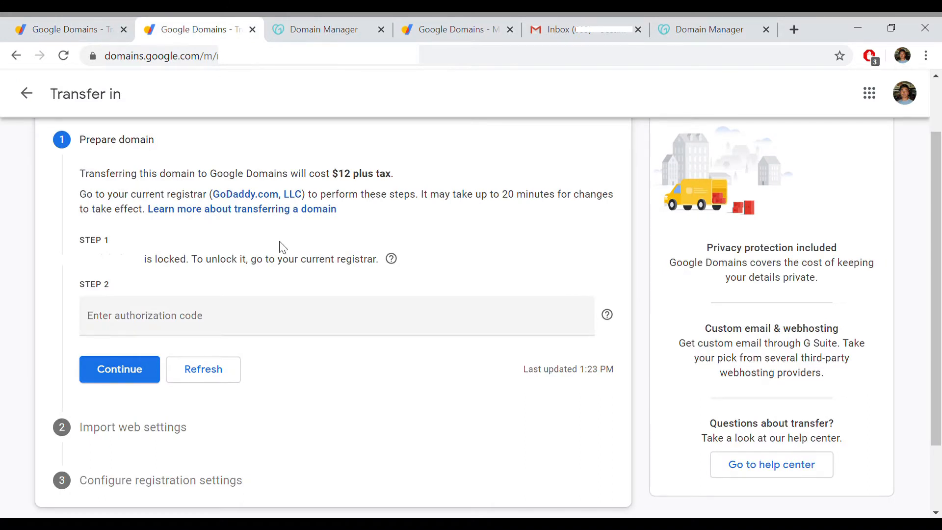
mouse_move(243, 278)
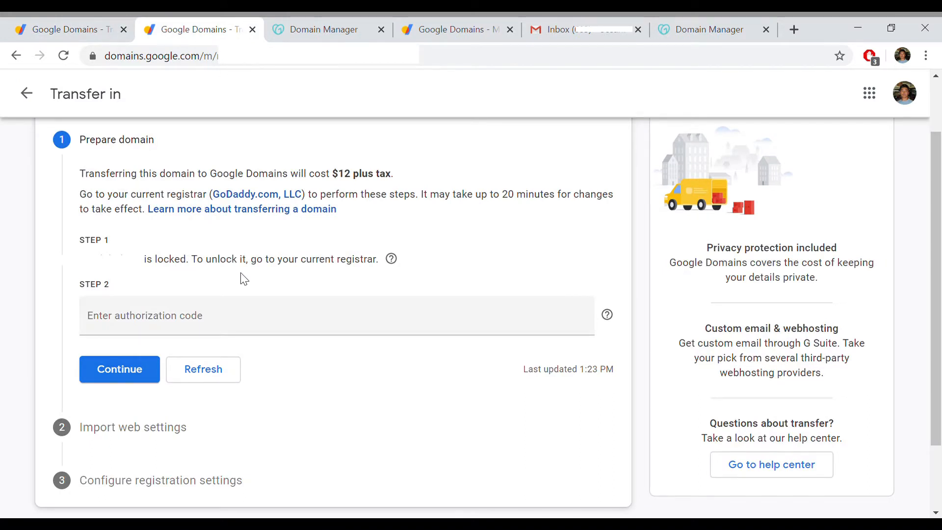
mouse_move(245, 304)
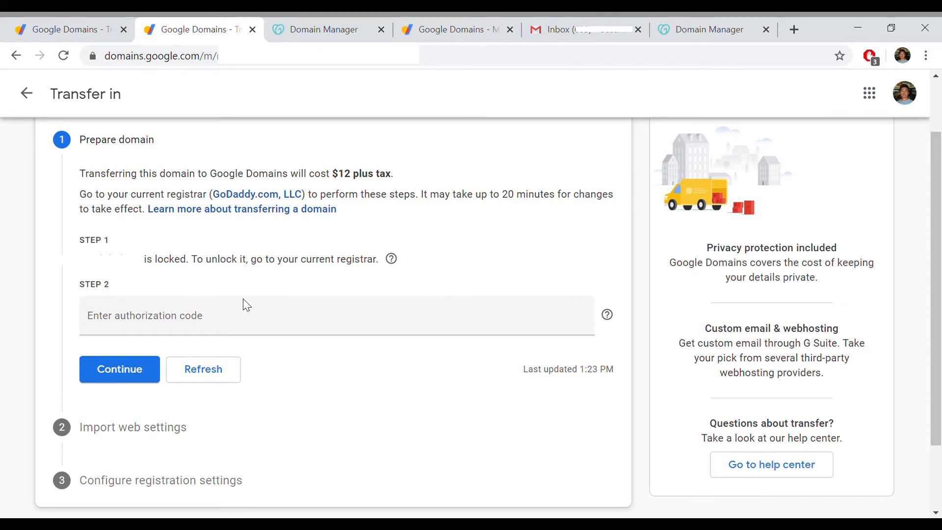
mouse_move(303, 401)
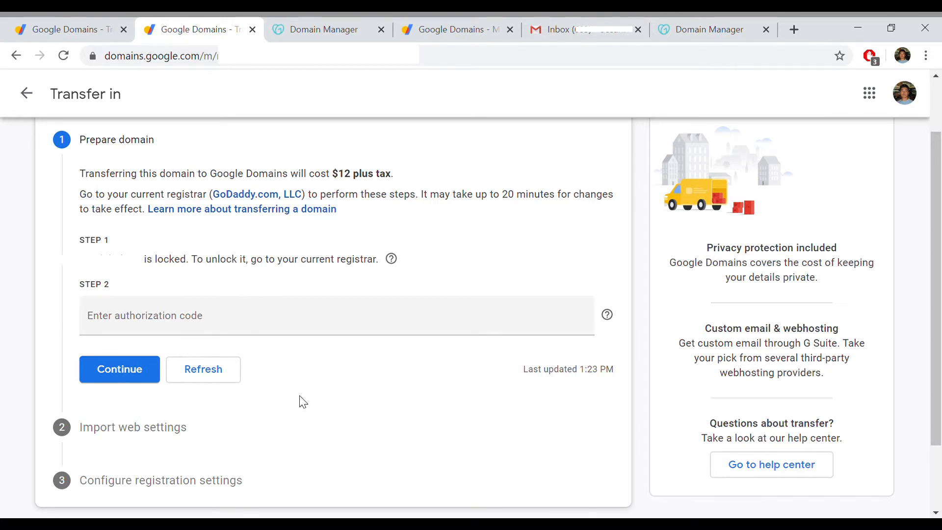
- View the domain's Additional Settings at GoDaddy, showing domain lock On and the authorization code option
left_click(322, 28)
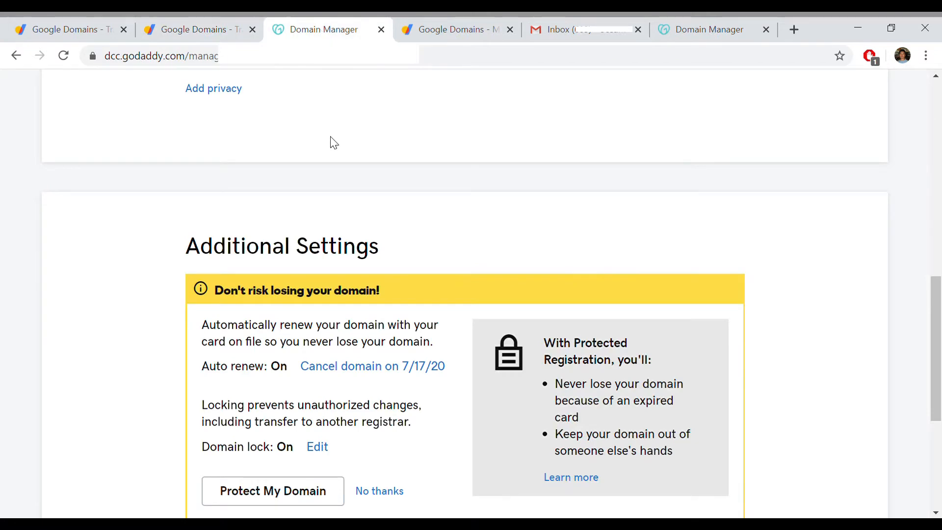
scroll("down", 3)
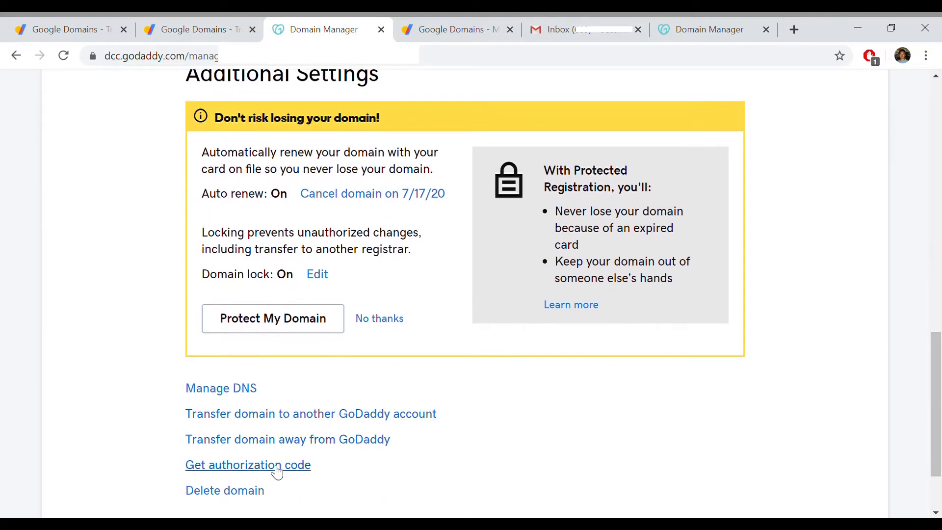
mouse_move(273, 318)
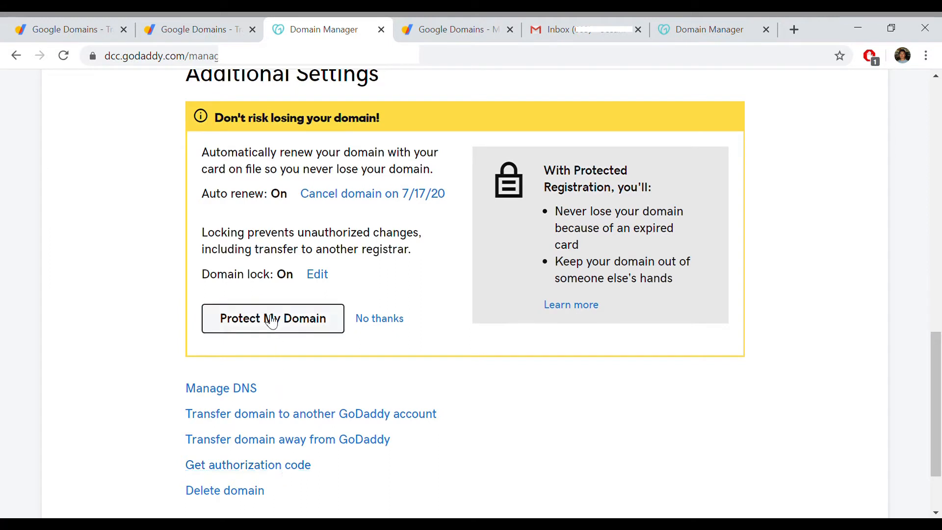
mouse_move(317, 274)
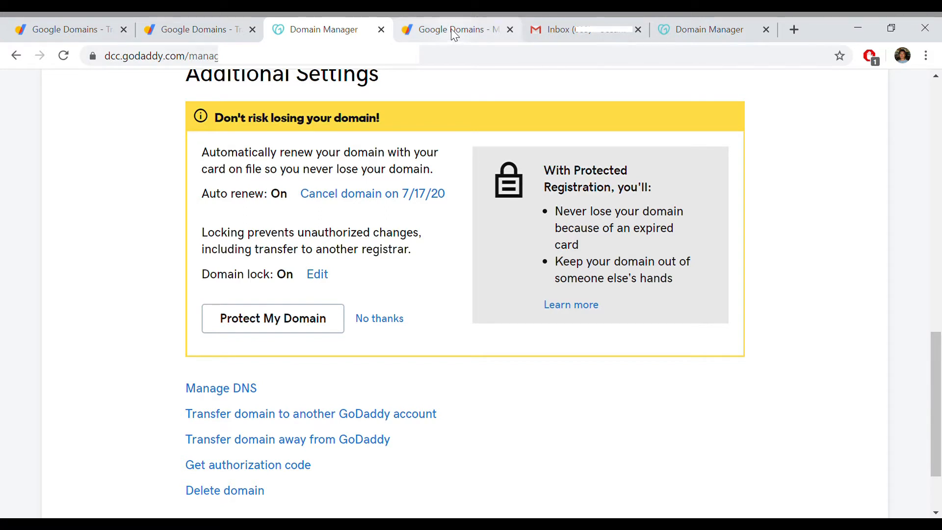
- Check My domains in Google Domains, where the transfer is pending at step 2 of 3, awaiting registrar release
left_click(456, 30)
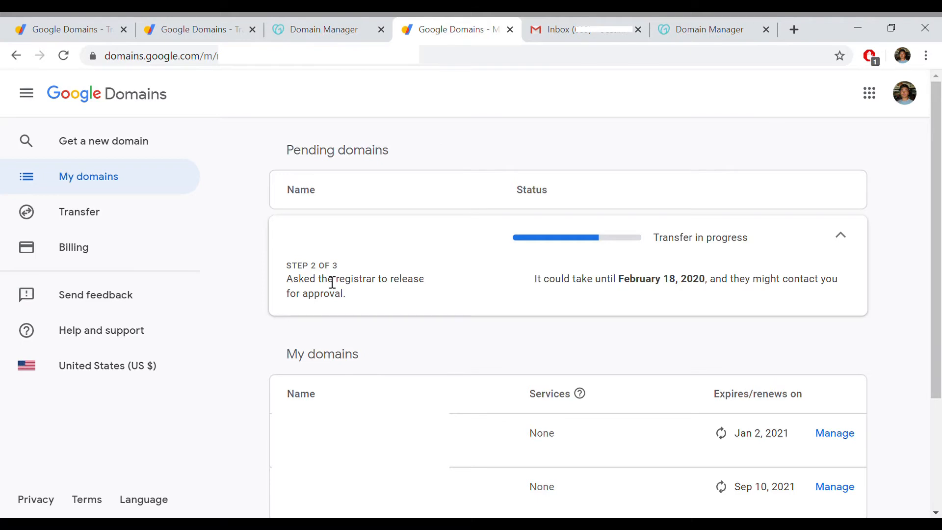
mouse_move(387, 296)
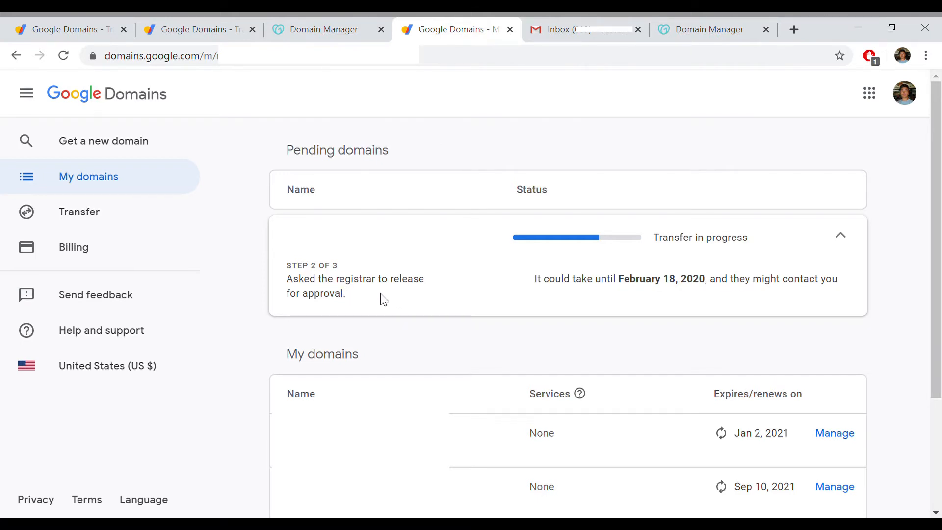
mouse_move(620, 299)
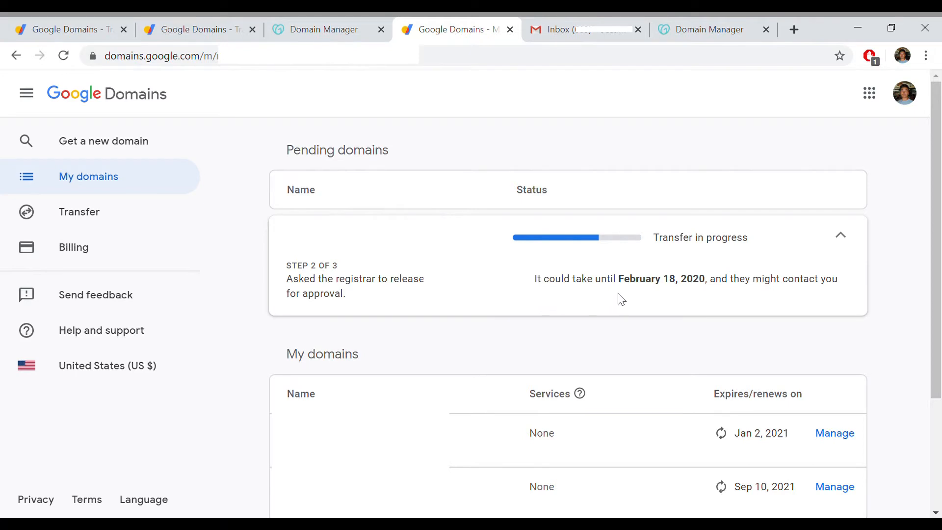
mouse_move(650, 298)
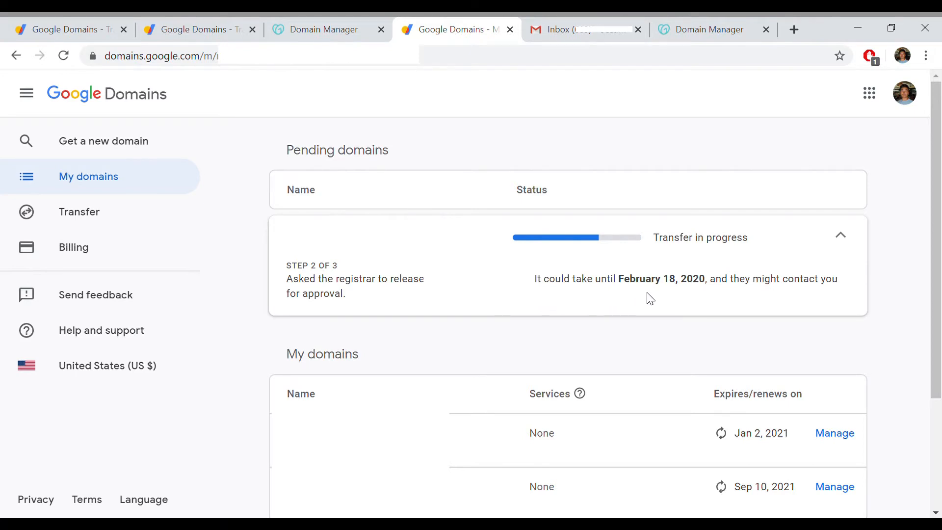
mouse_move(596, 307)
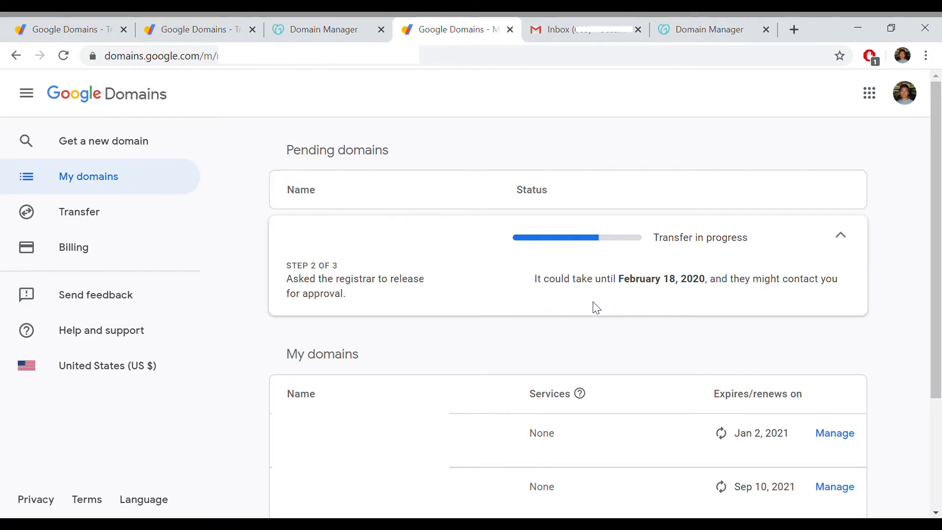
mouse_move(580, 36)
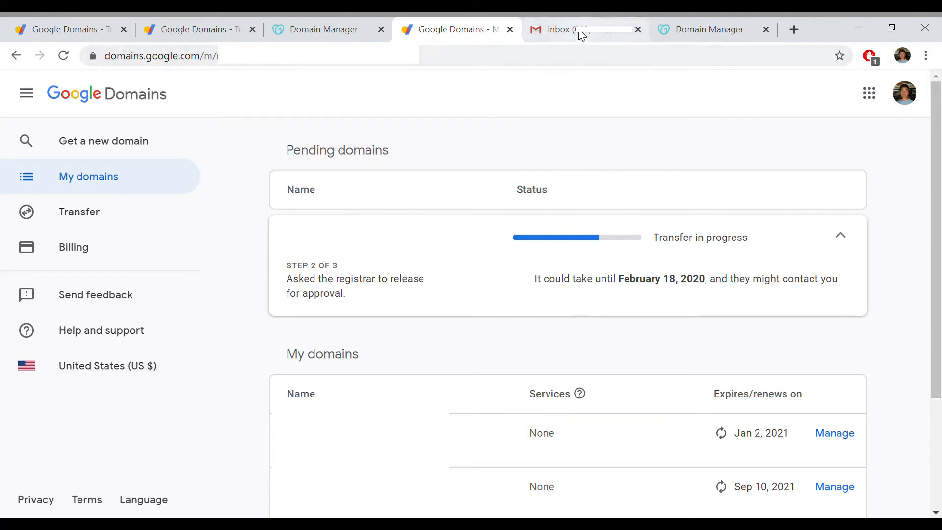
- Read GoDaddy's 'Please double-check your domain transfer details' email in Gmail, confirming the transfer is ready
left_click(580, 29)
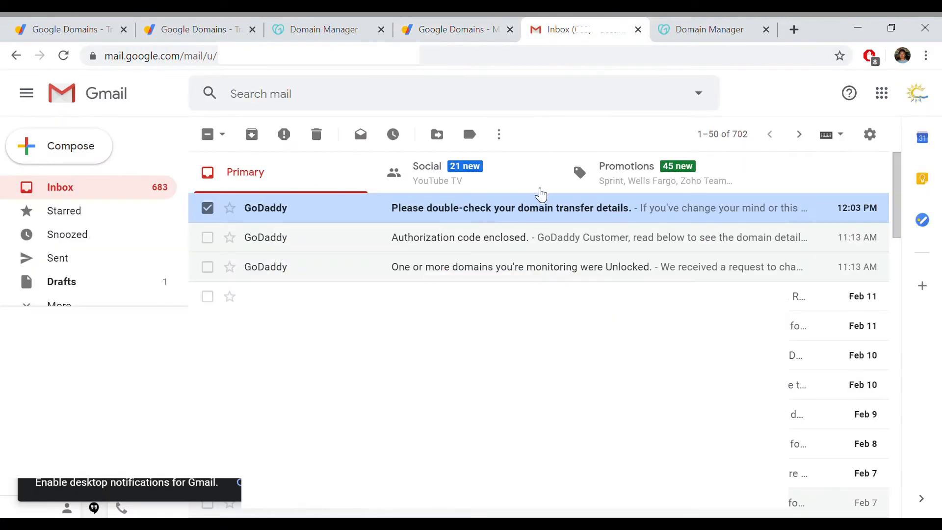
mouse_move(838, 326)
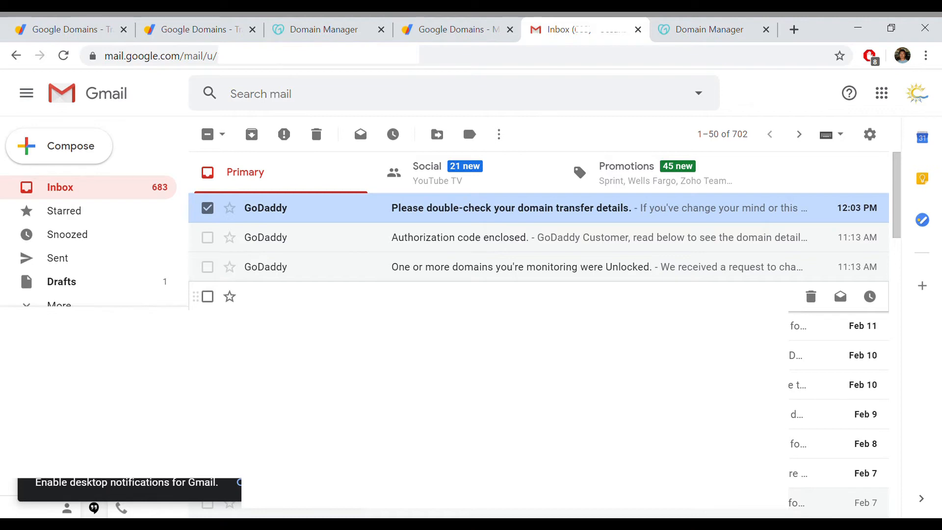
mouse_move(627, 212)
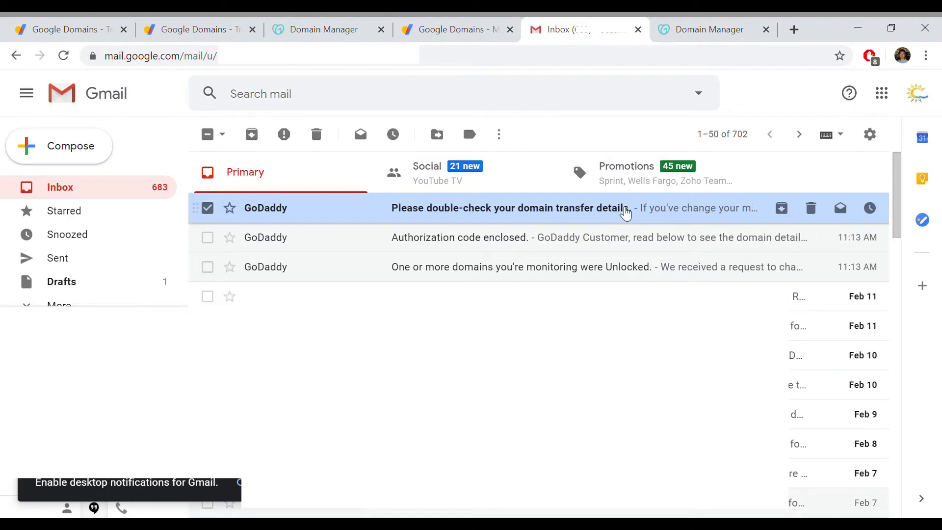
mouse_move(662, 212)
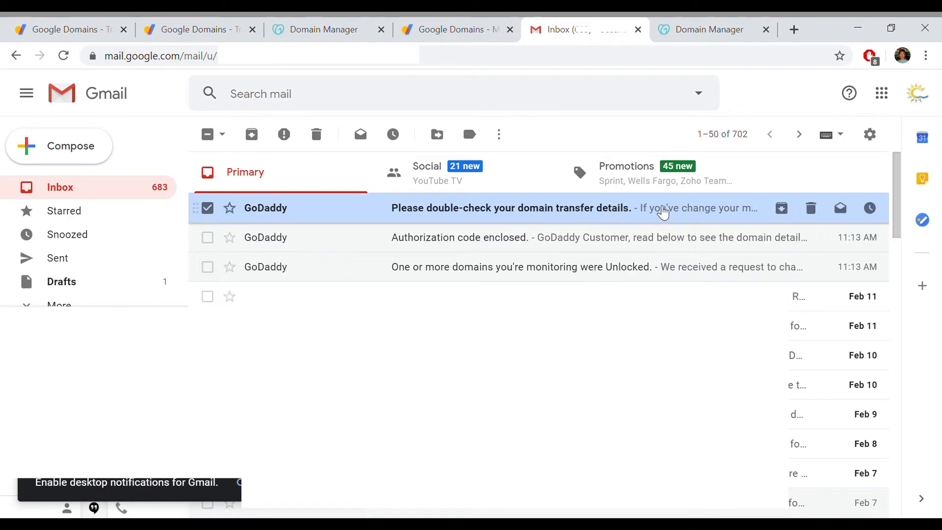
left_click(511, 208)
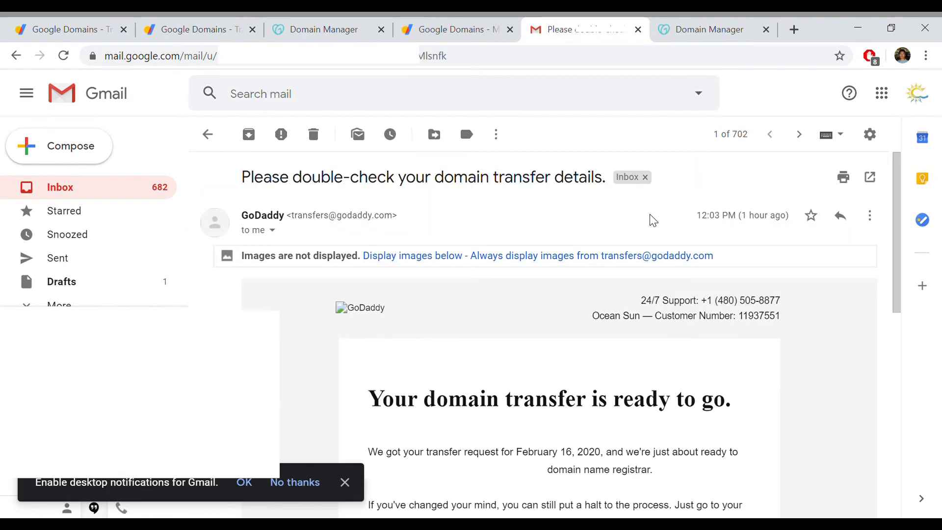
mouse_move(565, 325)
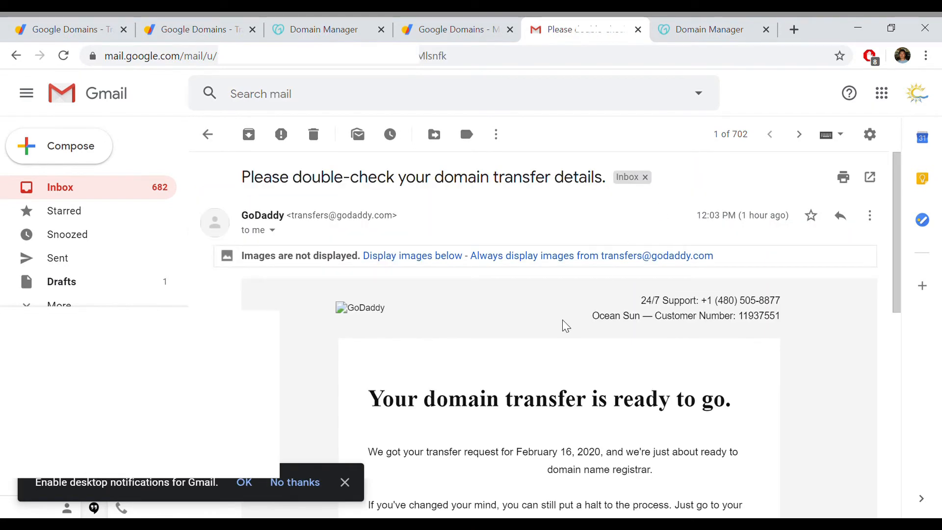
mouse_move(593, 147)
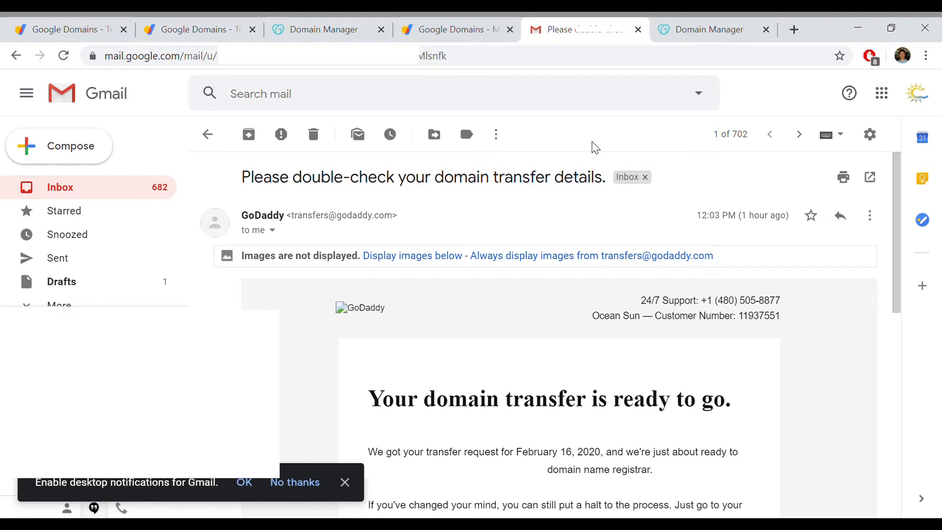
- List all outgoing transfers in GoDaddy Domain Manager, showing one domain Waiting for Approval
left_click(708, 28)
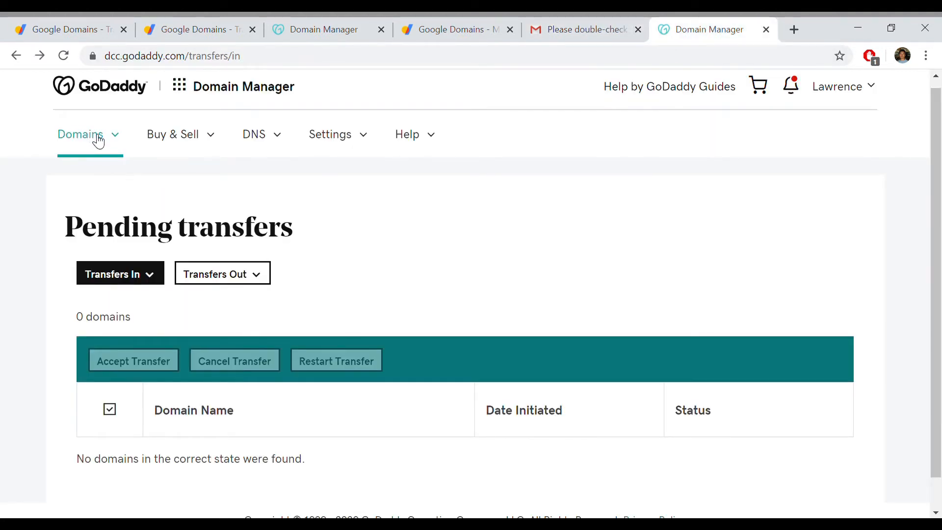
left_click(81, 134)
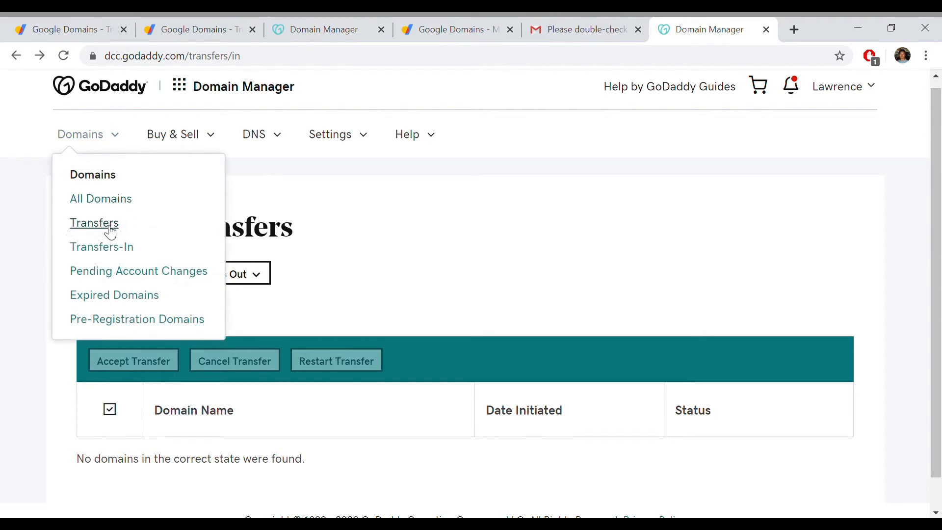
mouse_move(105, 216)
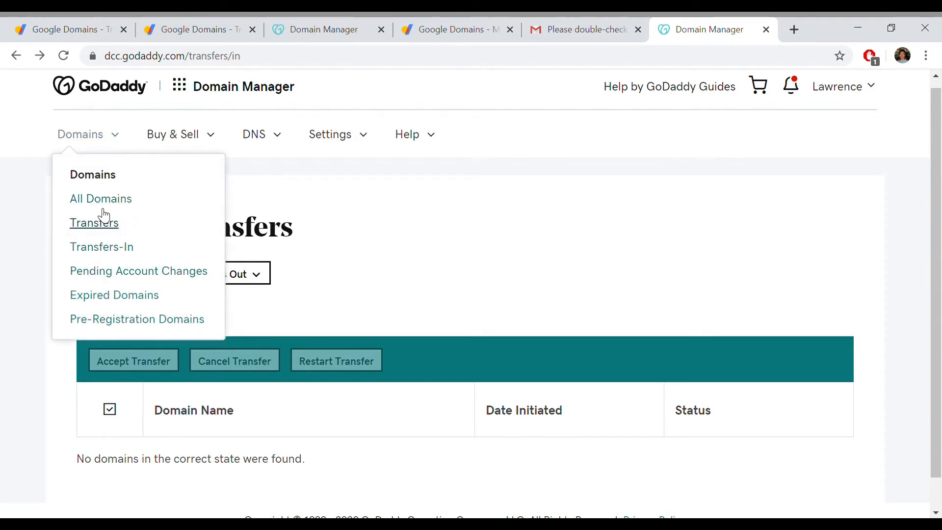
left_click(101, 247)
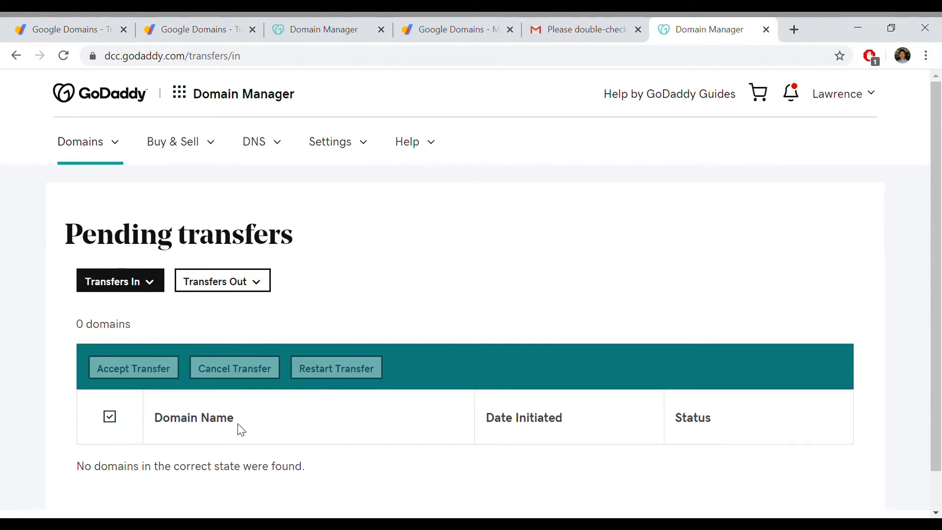
mouse_move(244, 435)
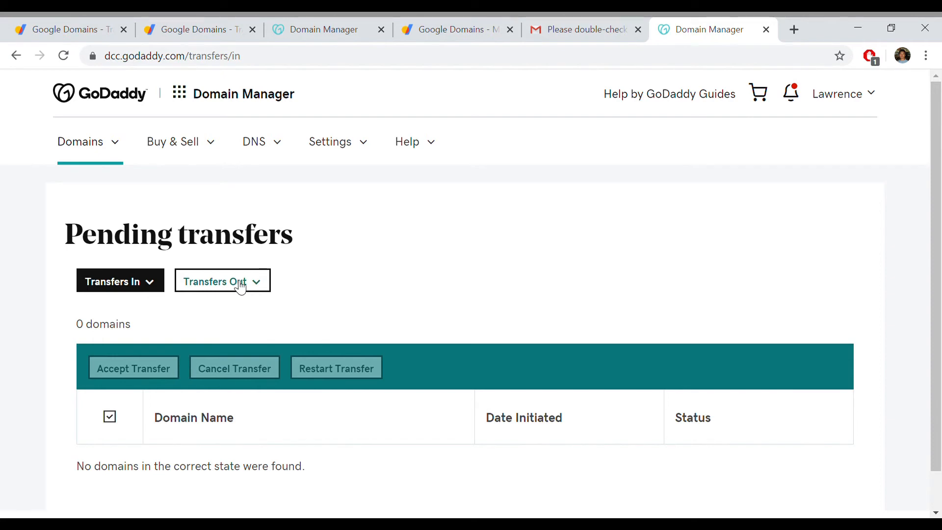
left_click(222, 280)
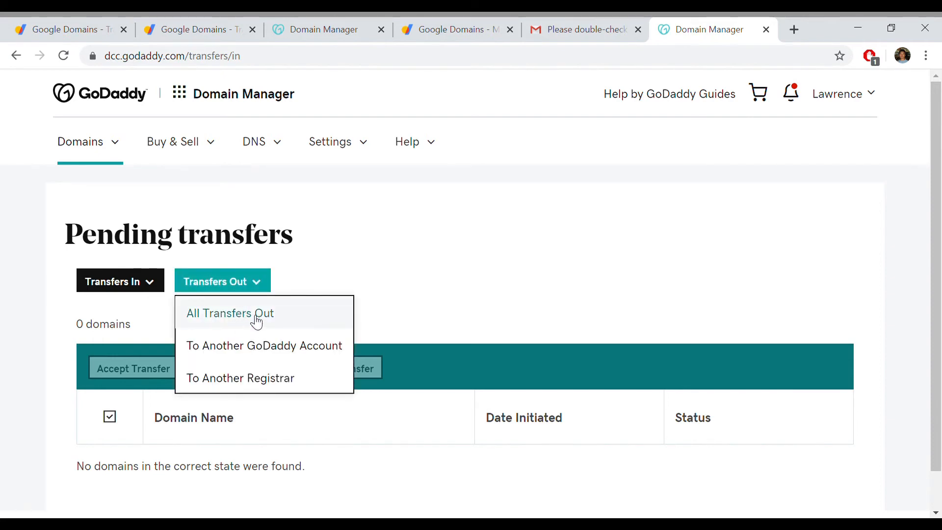
left_click(230, 313)
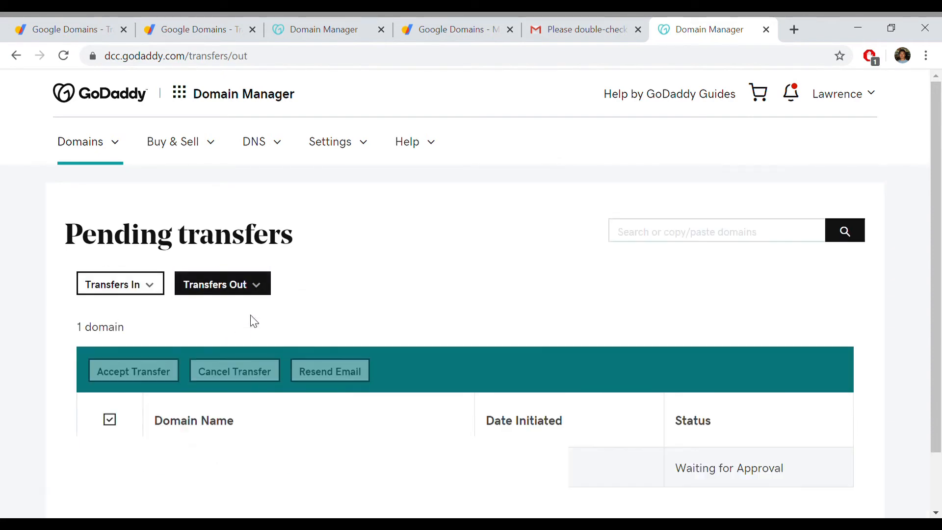
- Select the waiting domain and accept its transfer out, getting the Transfer Out Successful confirmation
scroll("down", 3)
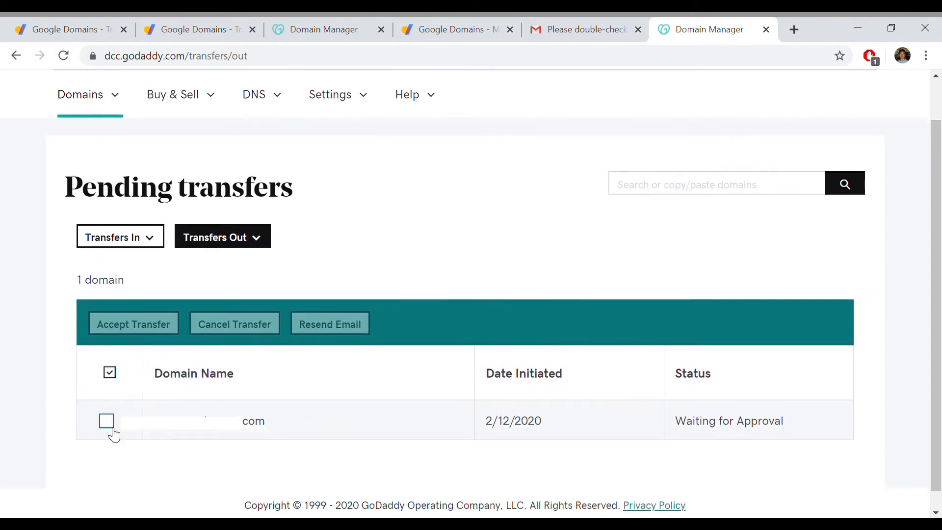
left_click(106, 420)
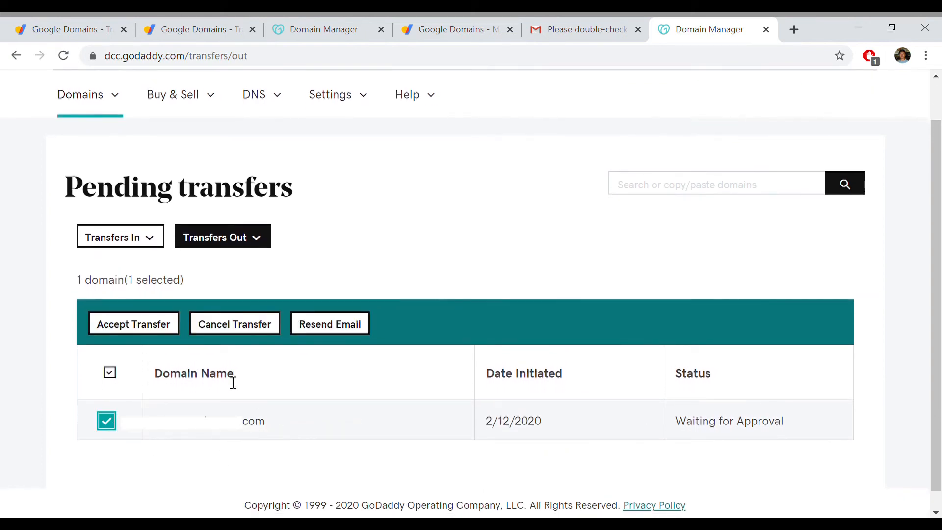
left_click(134, 324)
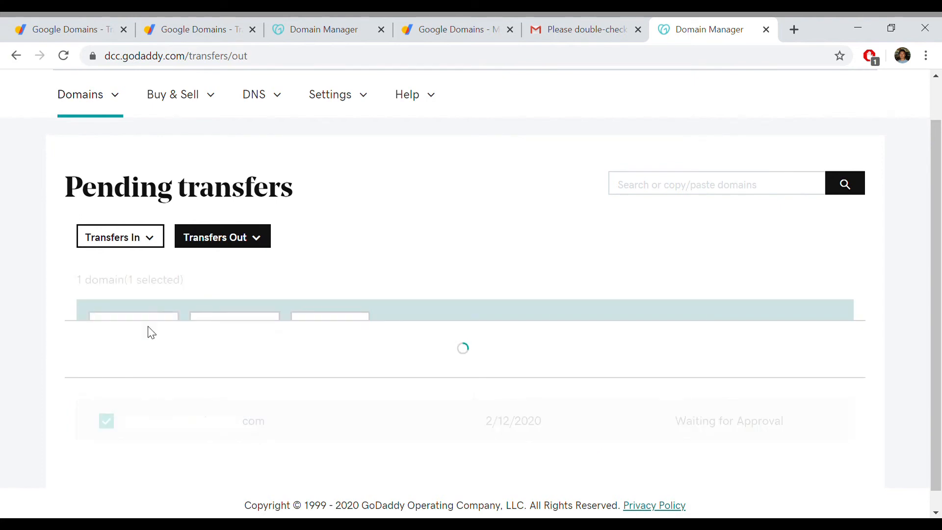
left_click(133, 324)
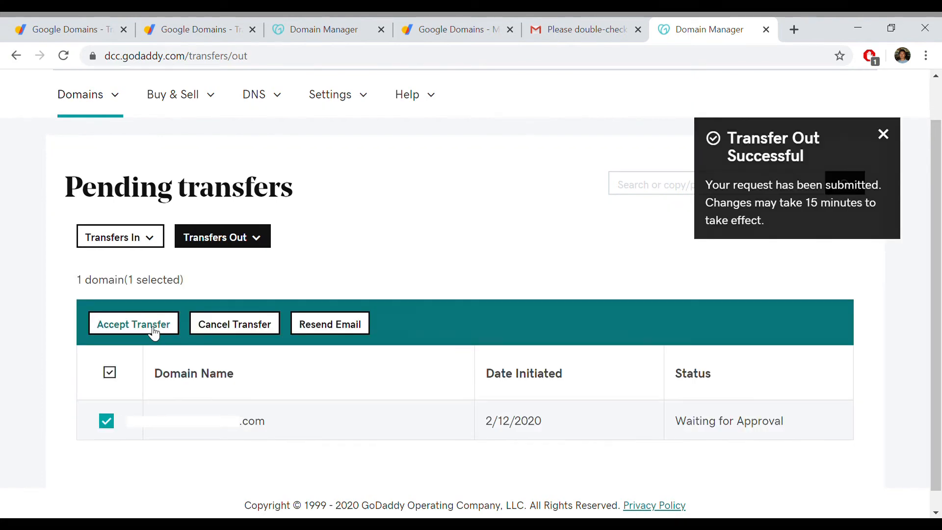
mouse_move(306, 408)
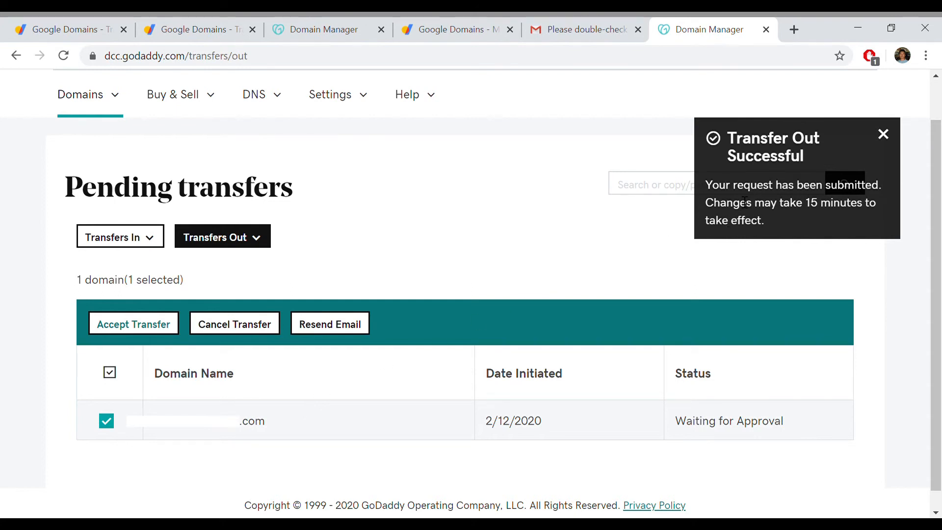
mouse_move(745, 253)
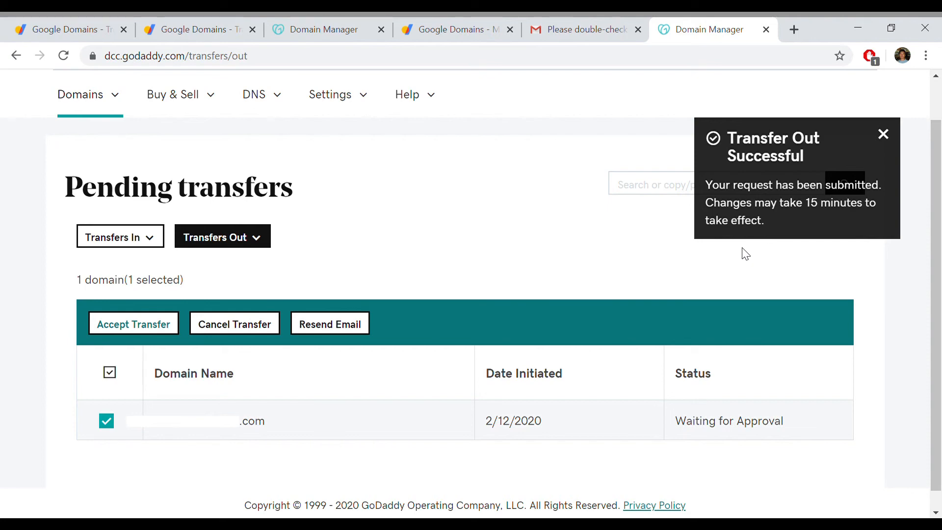
mouse_move(859, 148)
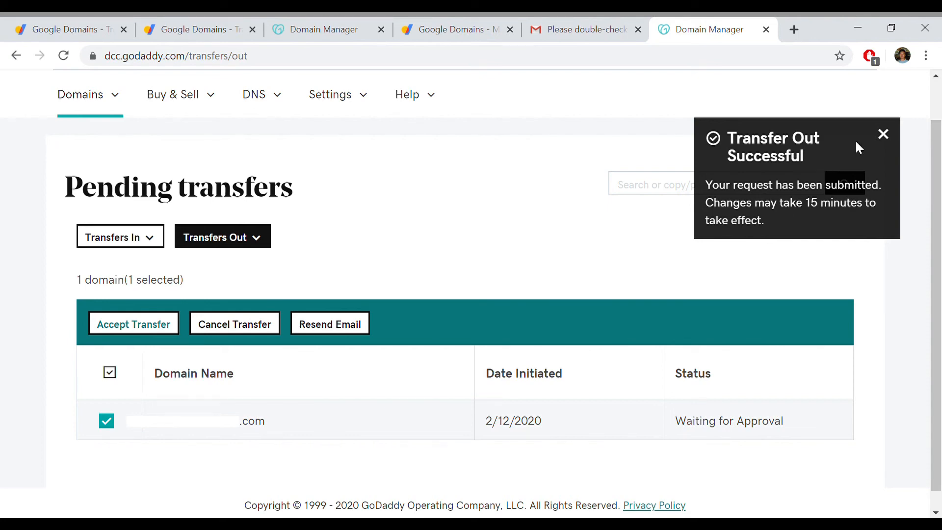
- Refresh My domains in Google Domains so the transferred domain appears, expiring Feb 24, 2021
left_click(456, 29)
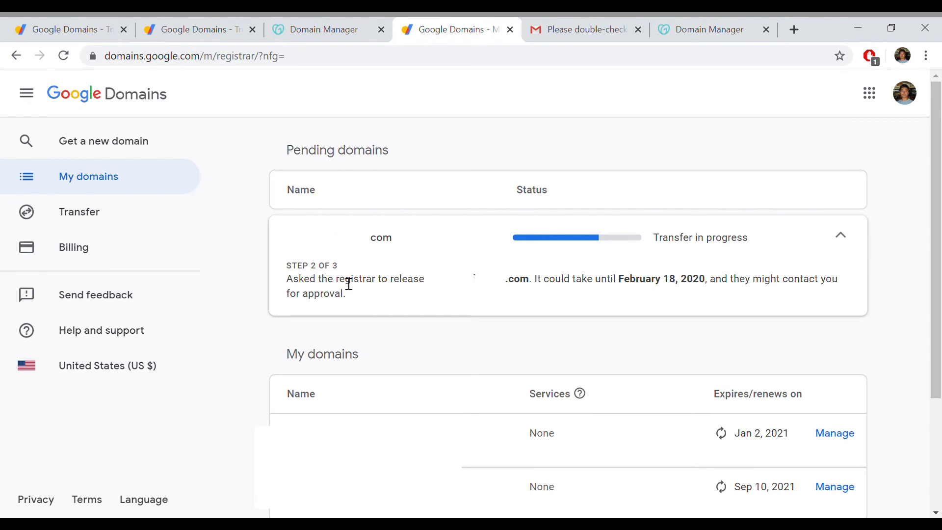
mouse_move(455, 269)
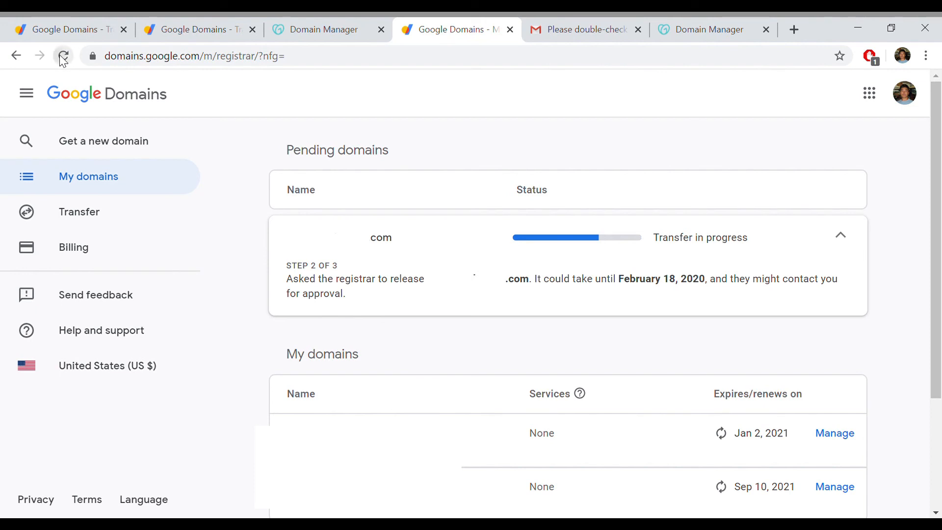
left_click(63, 55)
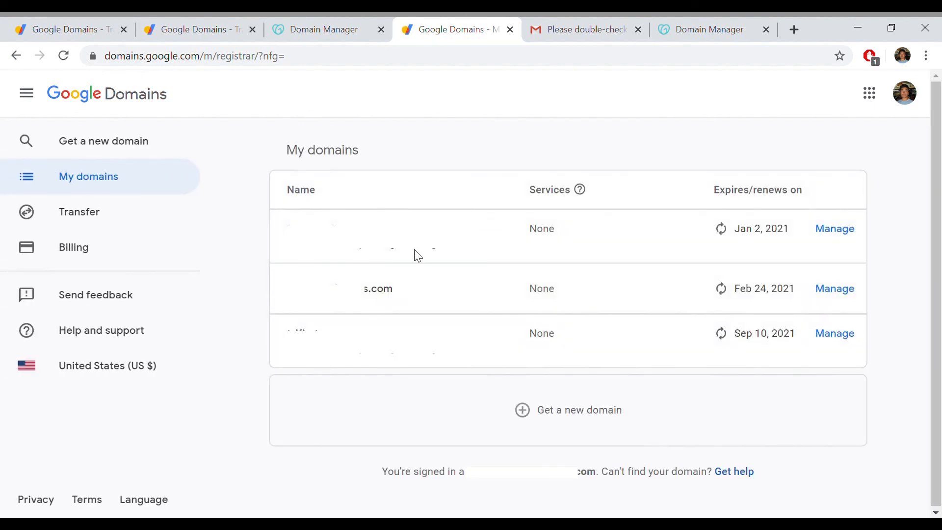
mouse_move(421, 288)
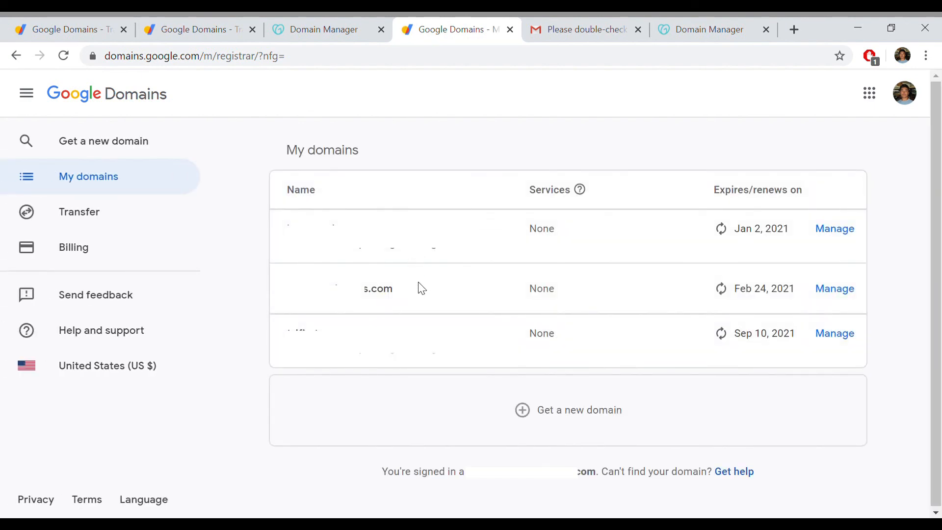
mouse_move(791, 304)
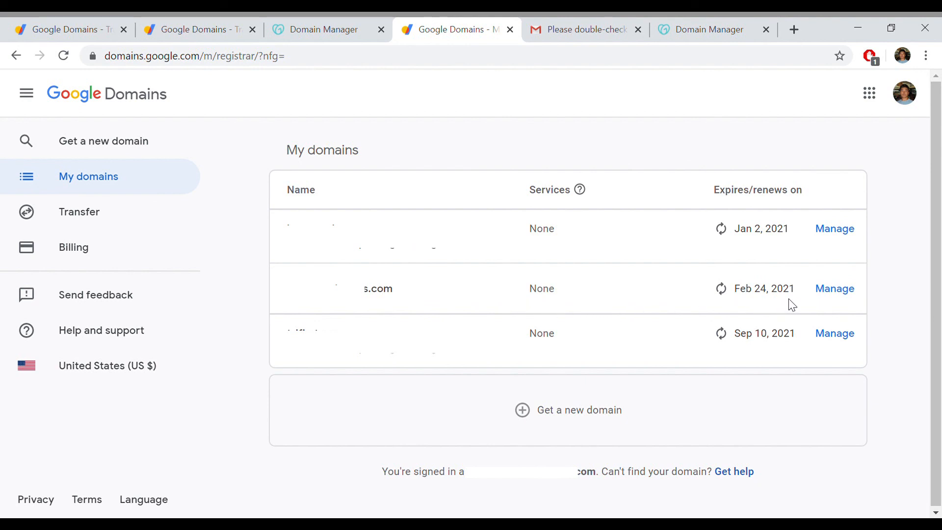